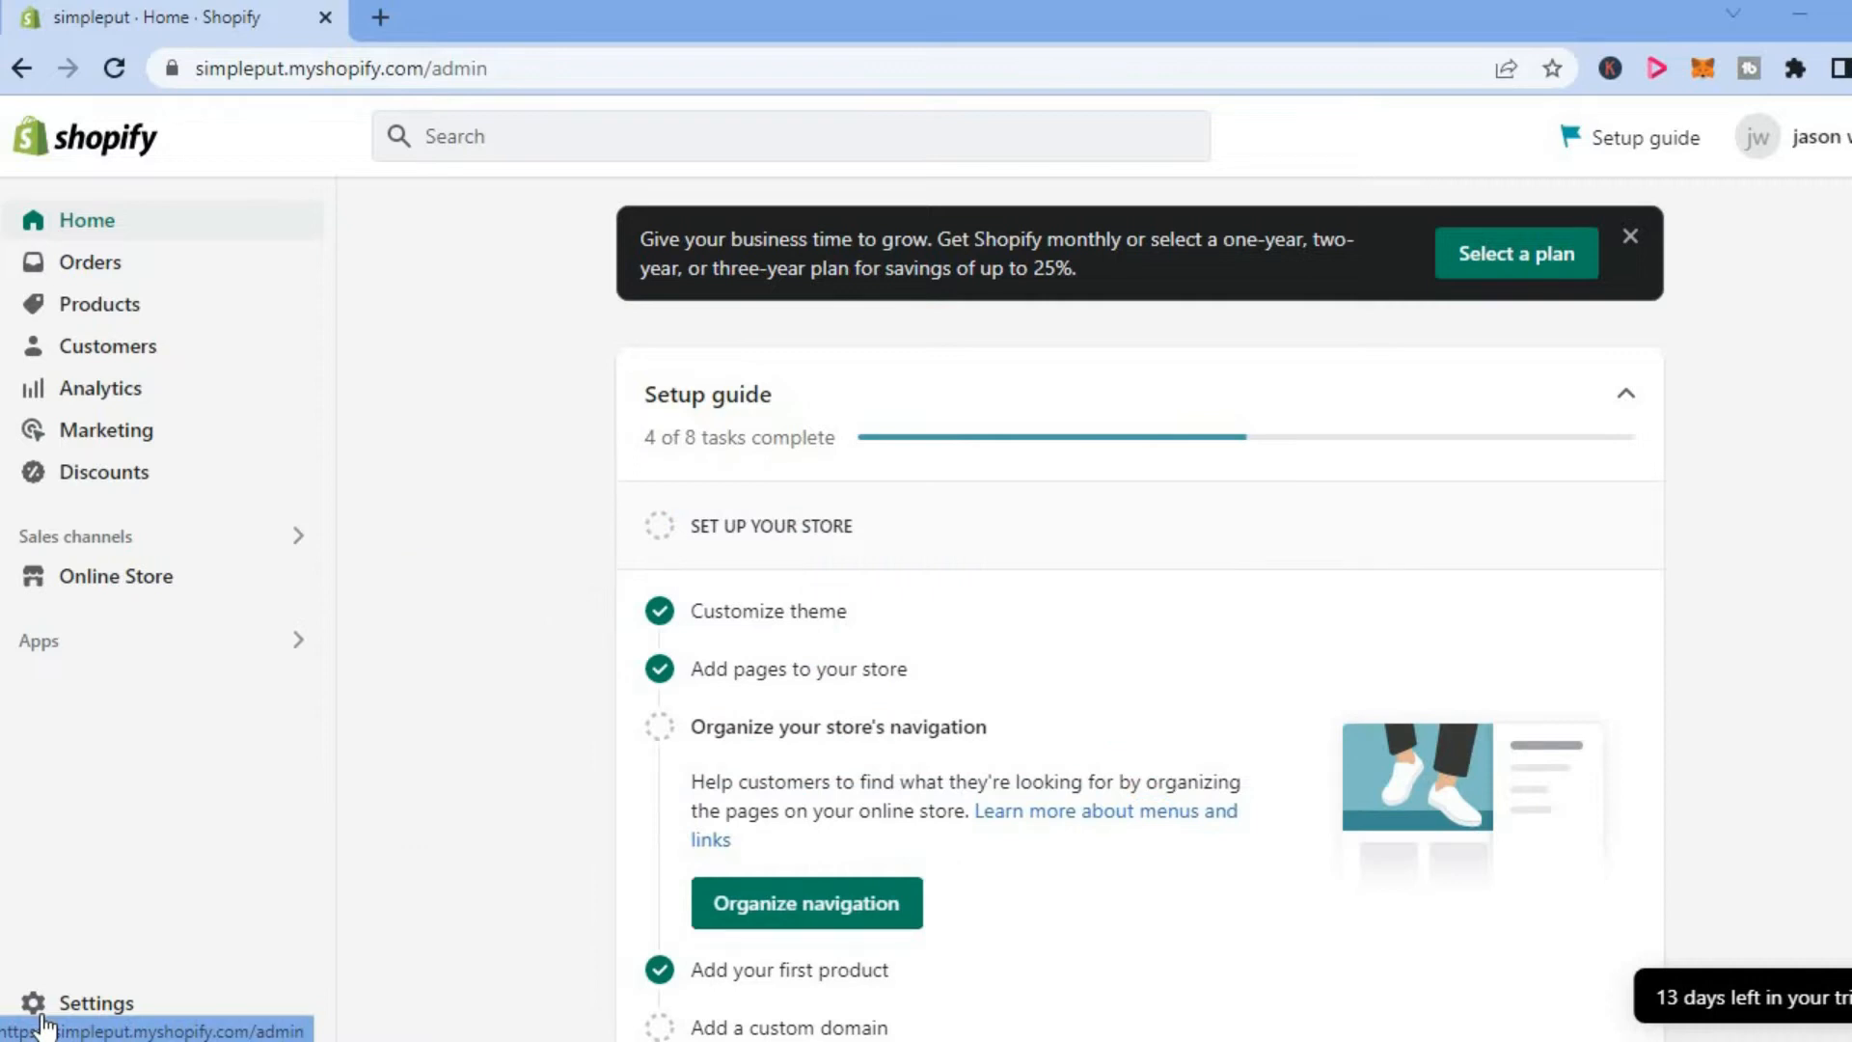
mouse_move(331, 746)
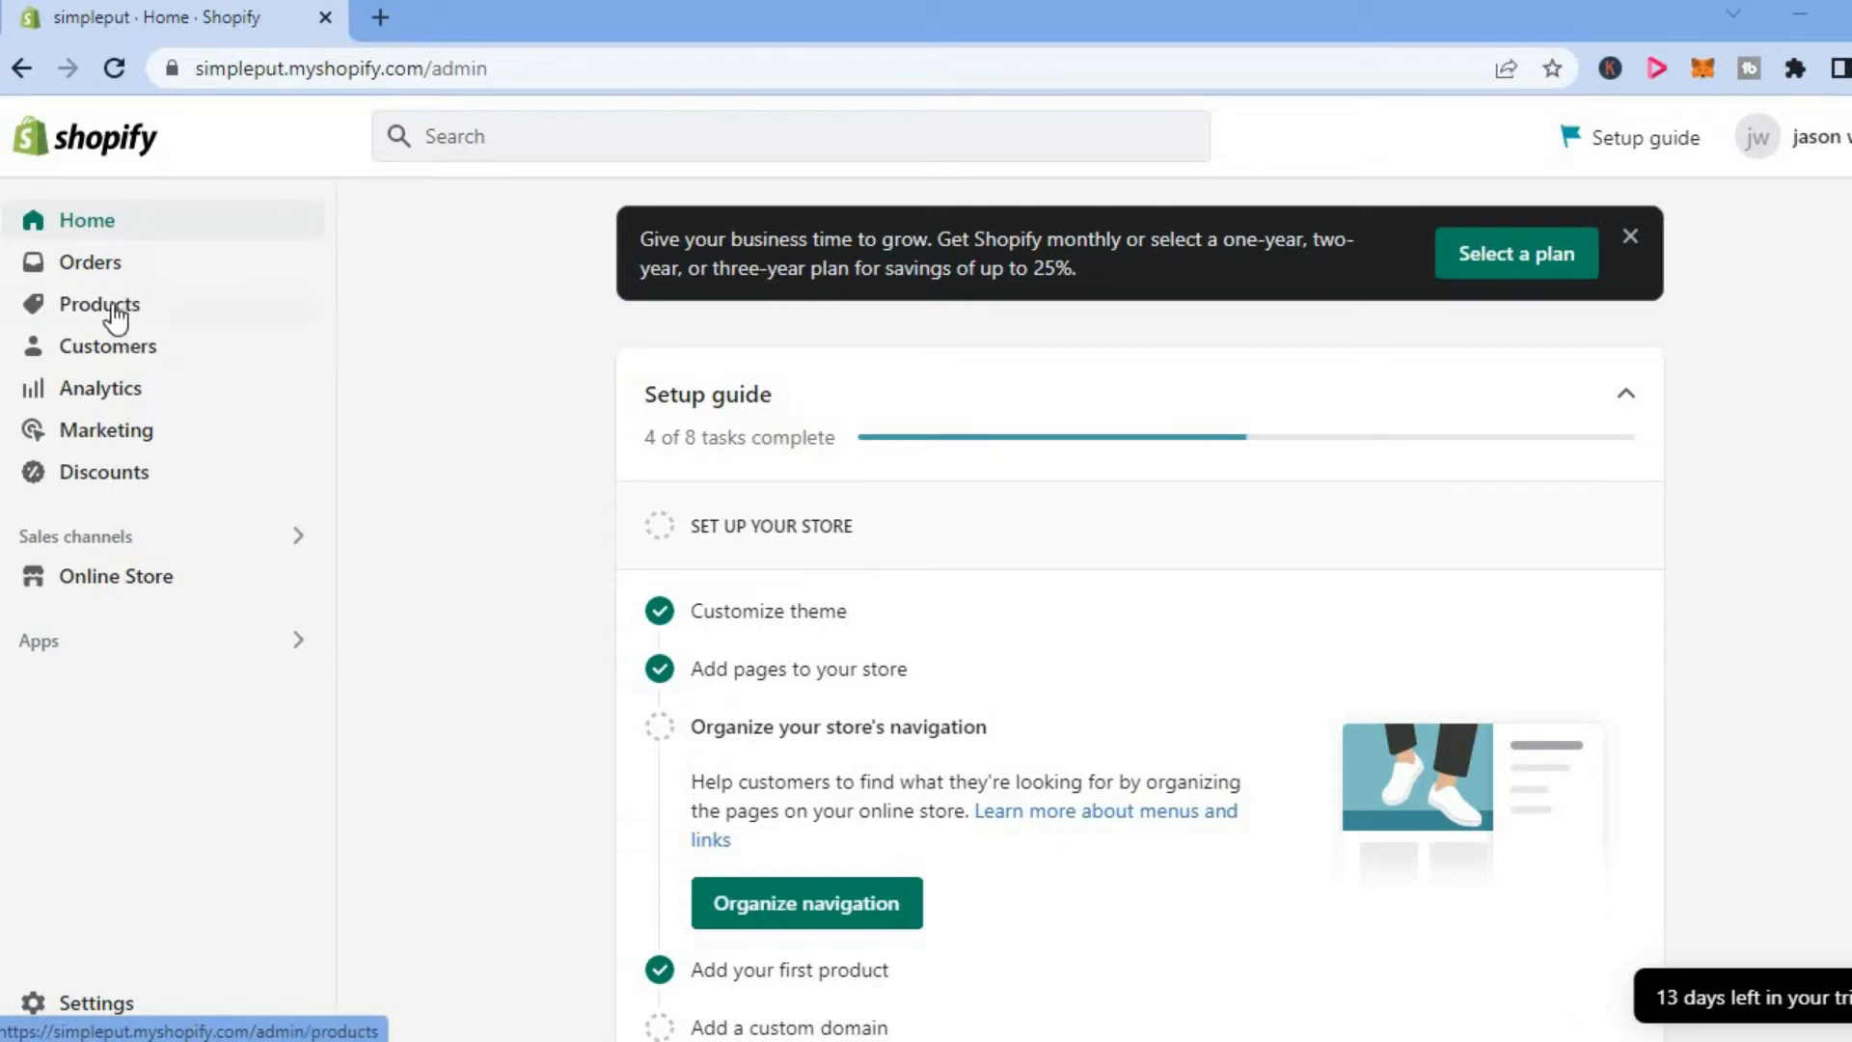
Open Products from the Shopify admin sidebar
click(100, 304)
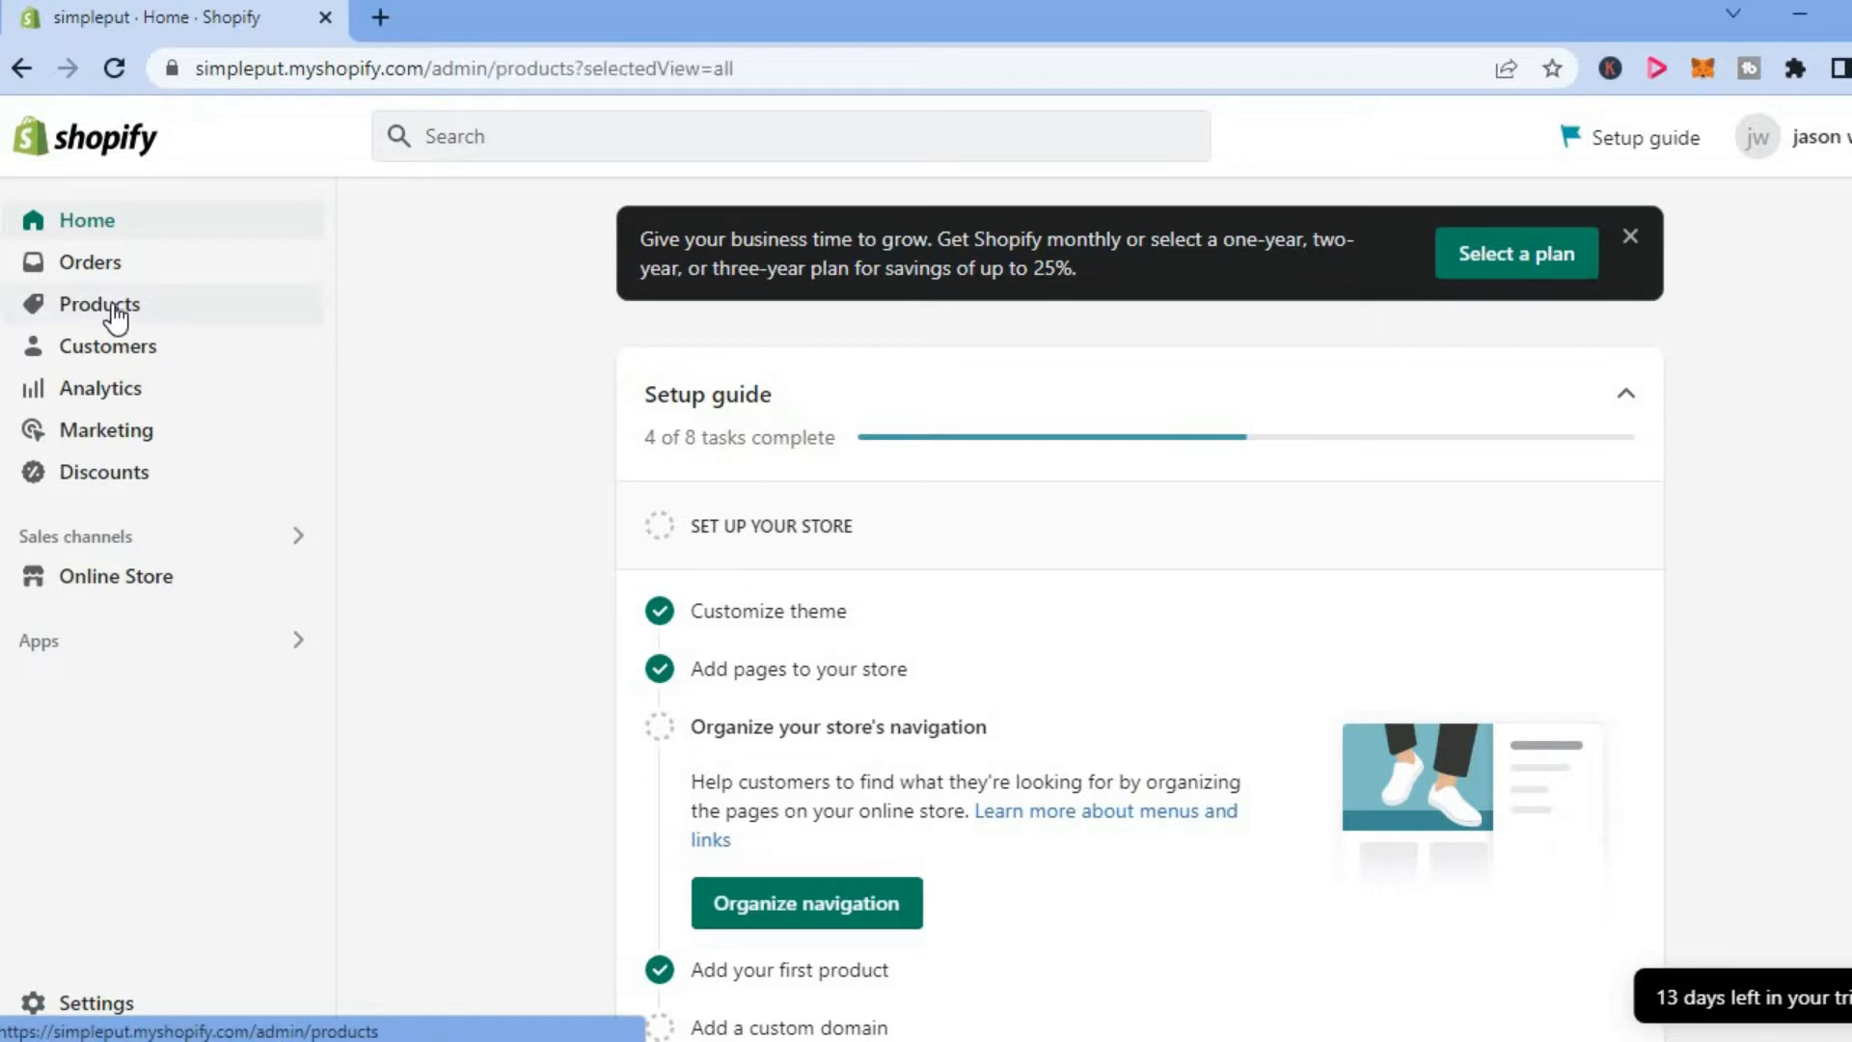
Open the 3Pcs/set drill bit tools set product from the products list
click(98, 304)
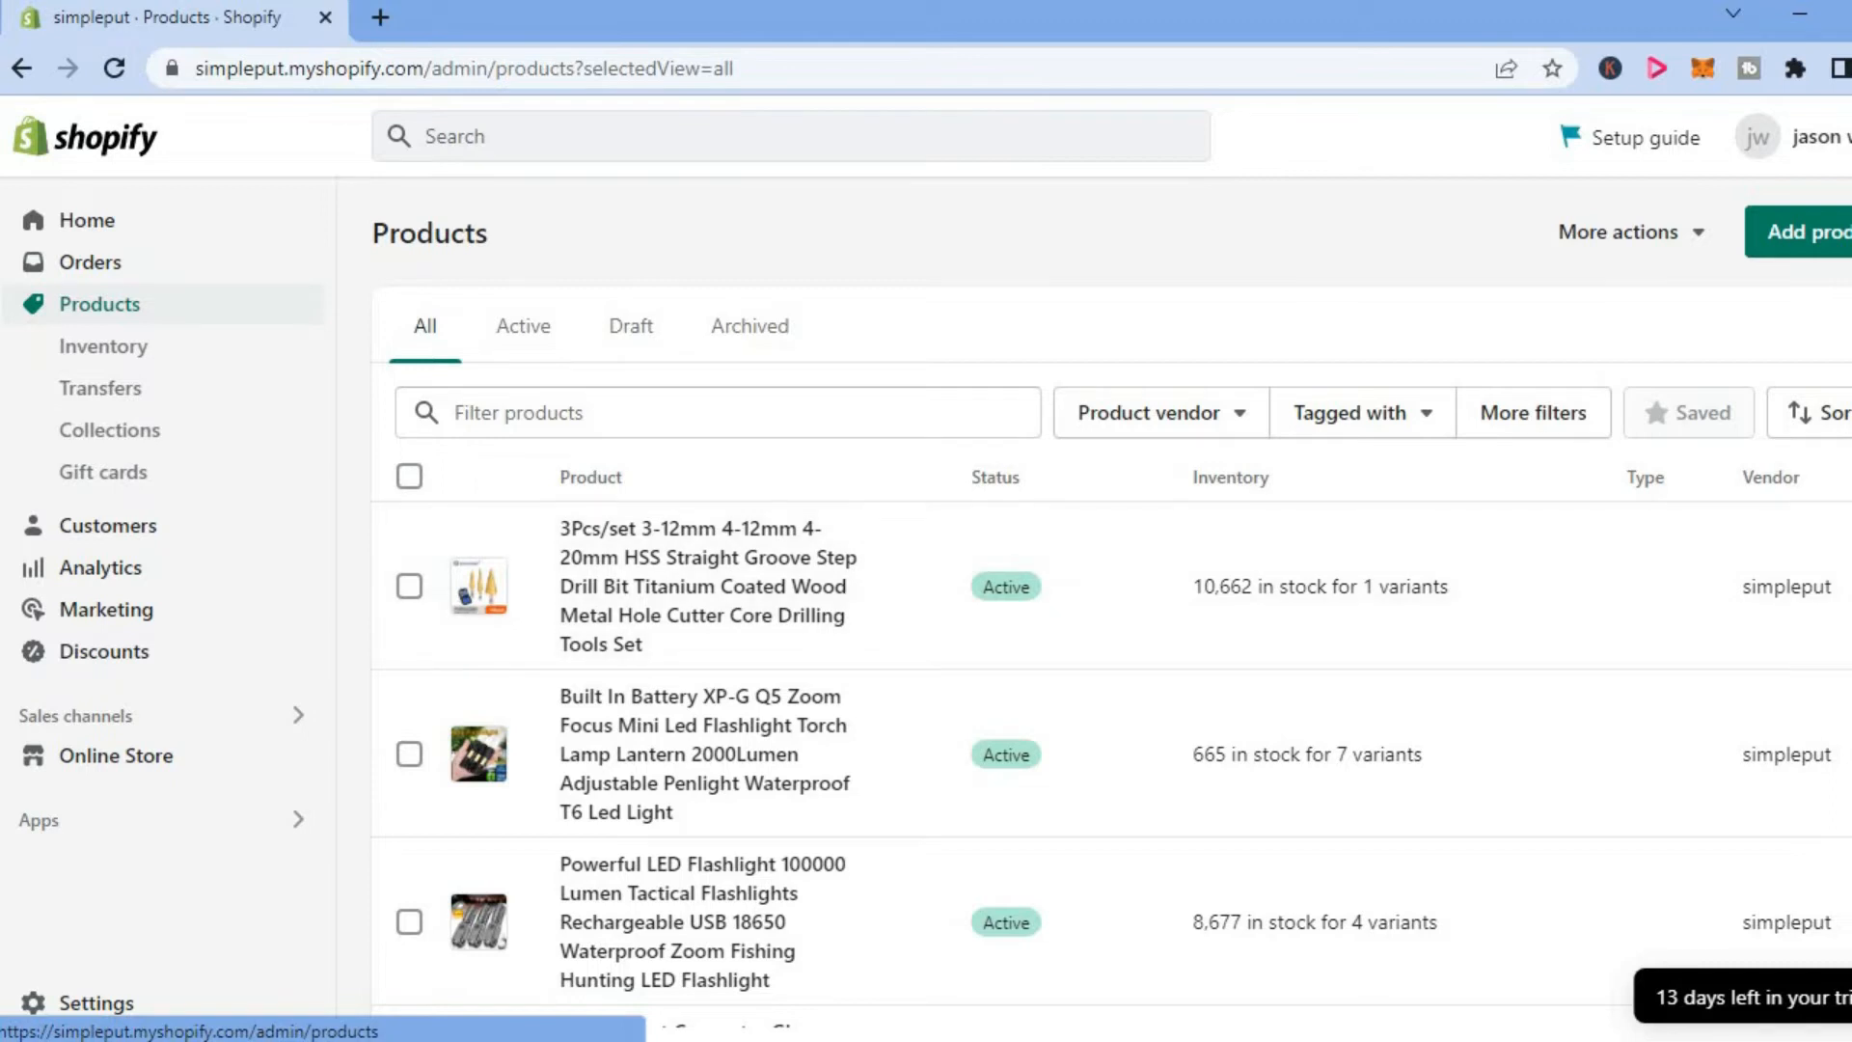
mouse_move(677, 673)
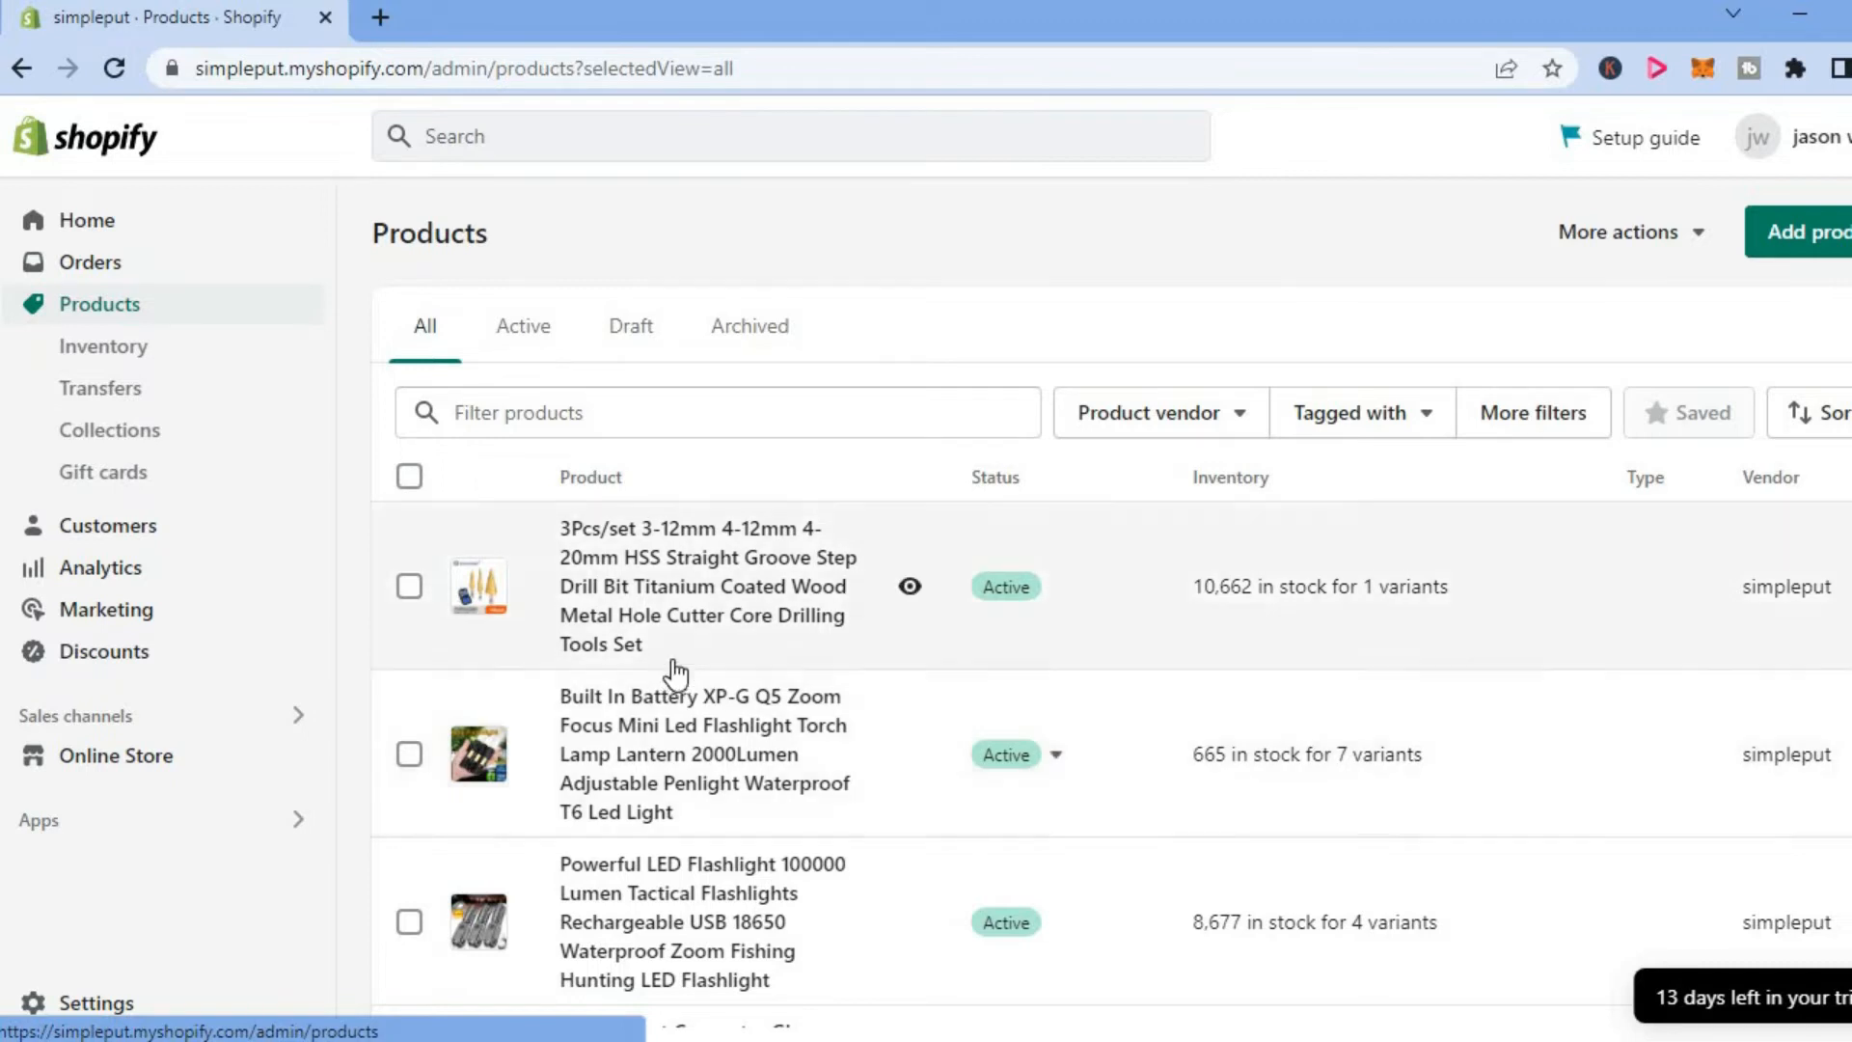
click(689, 586)
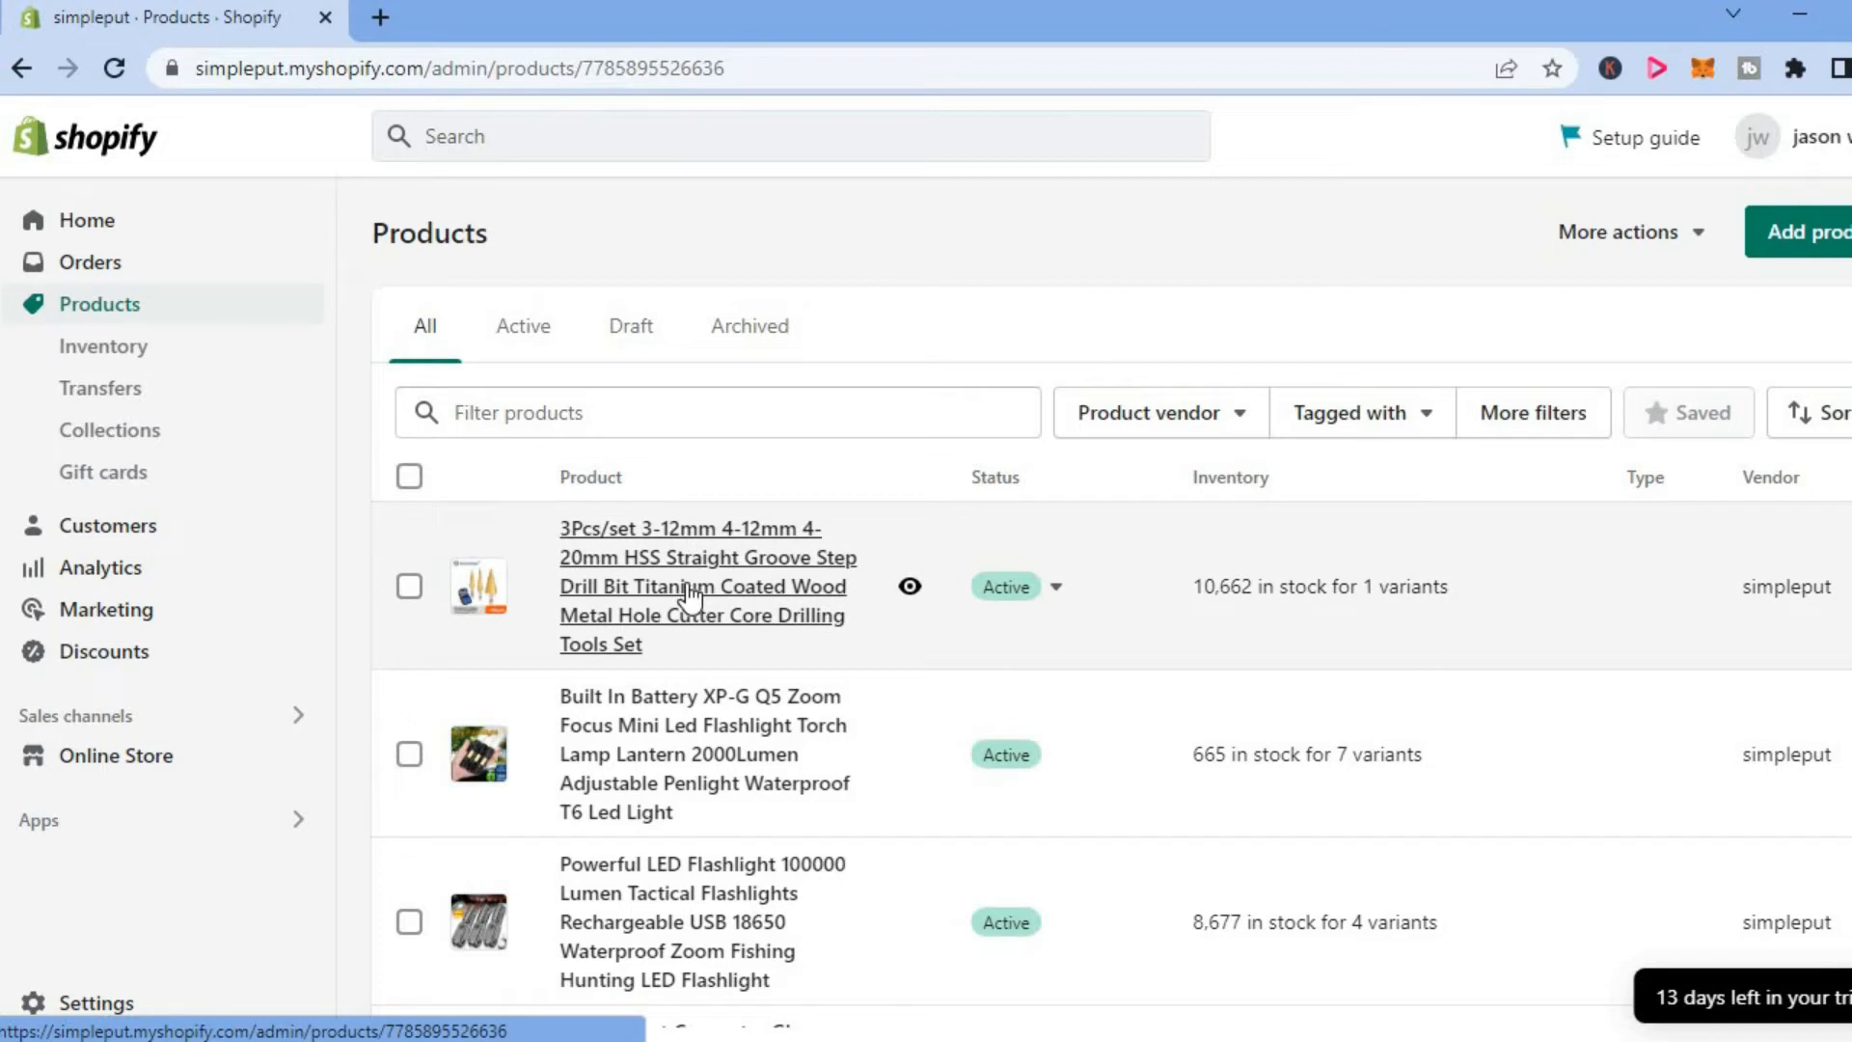
Open the drill bit set product and scroll down to its Variants section
click(706, 557)
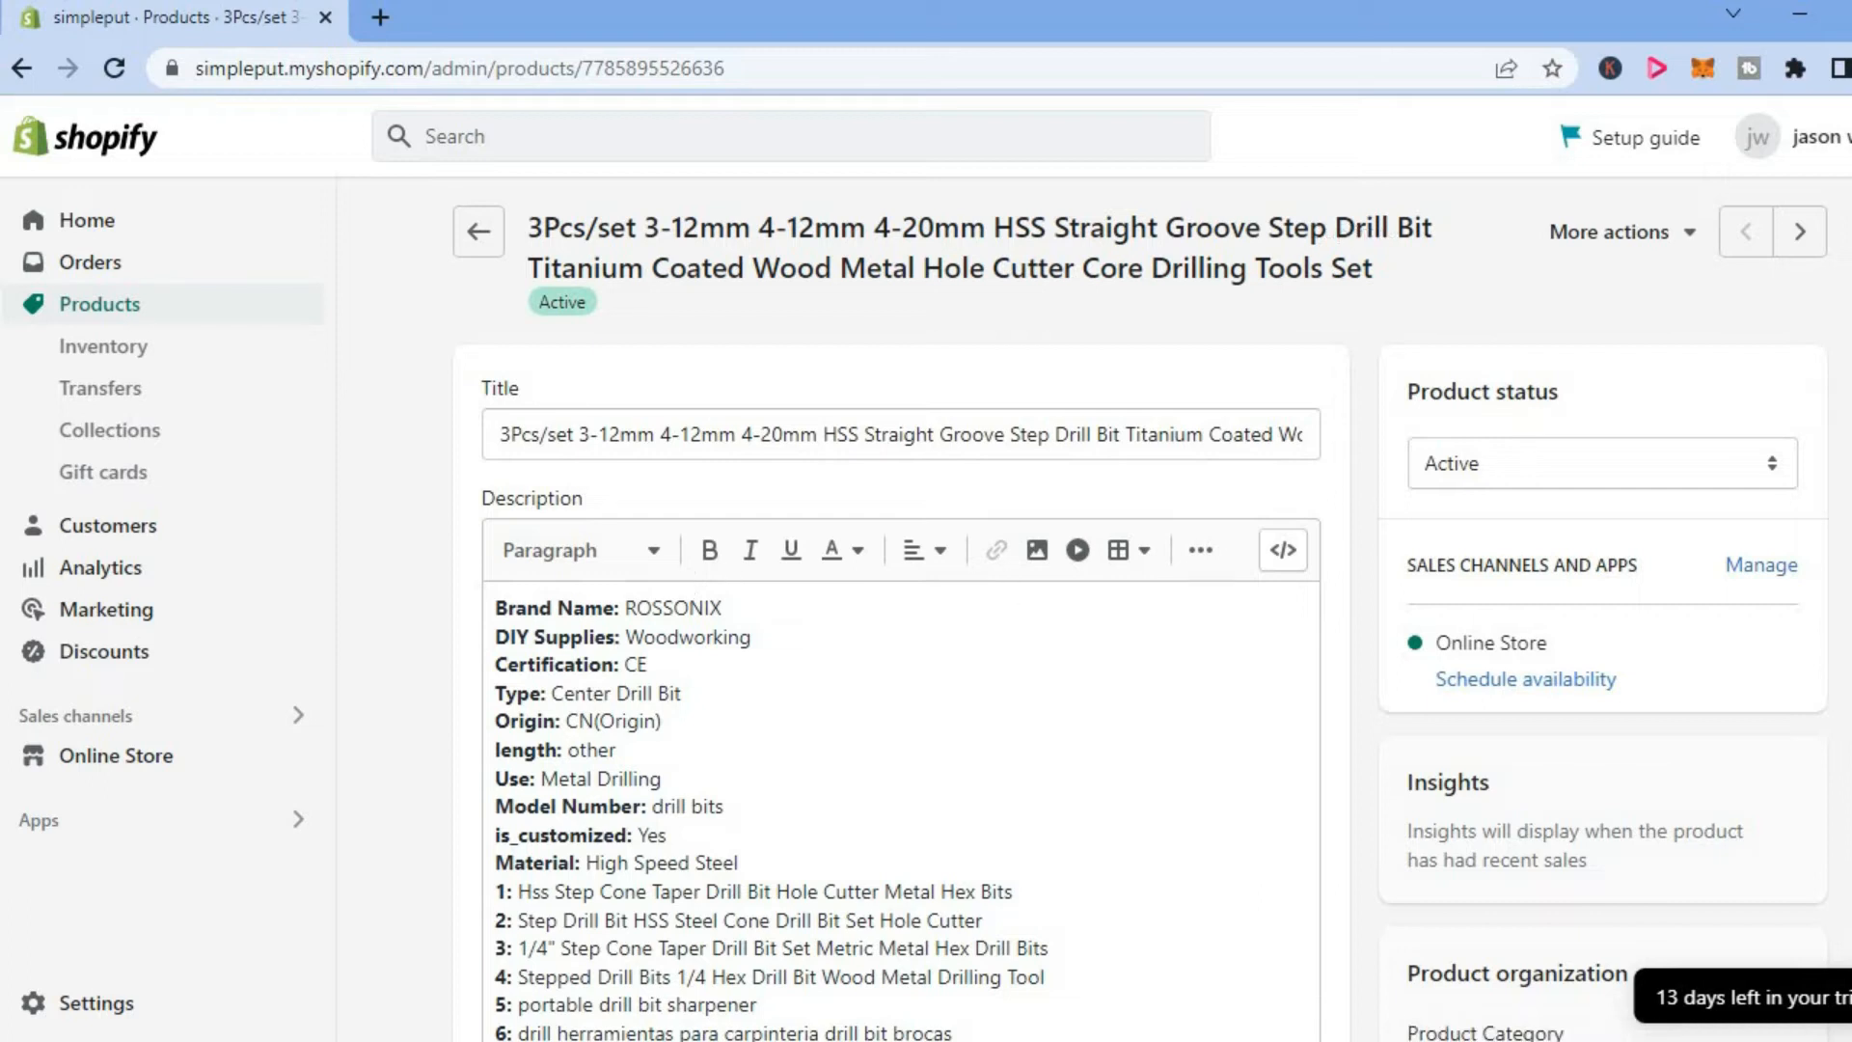
scroll(down, 3)
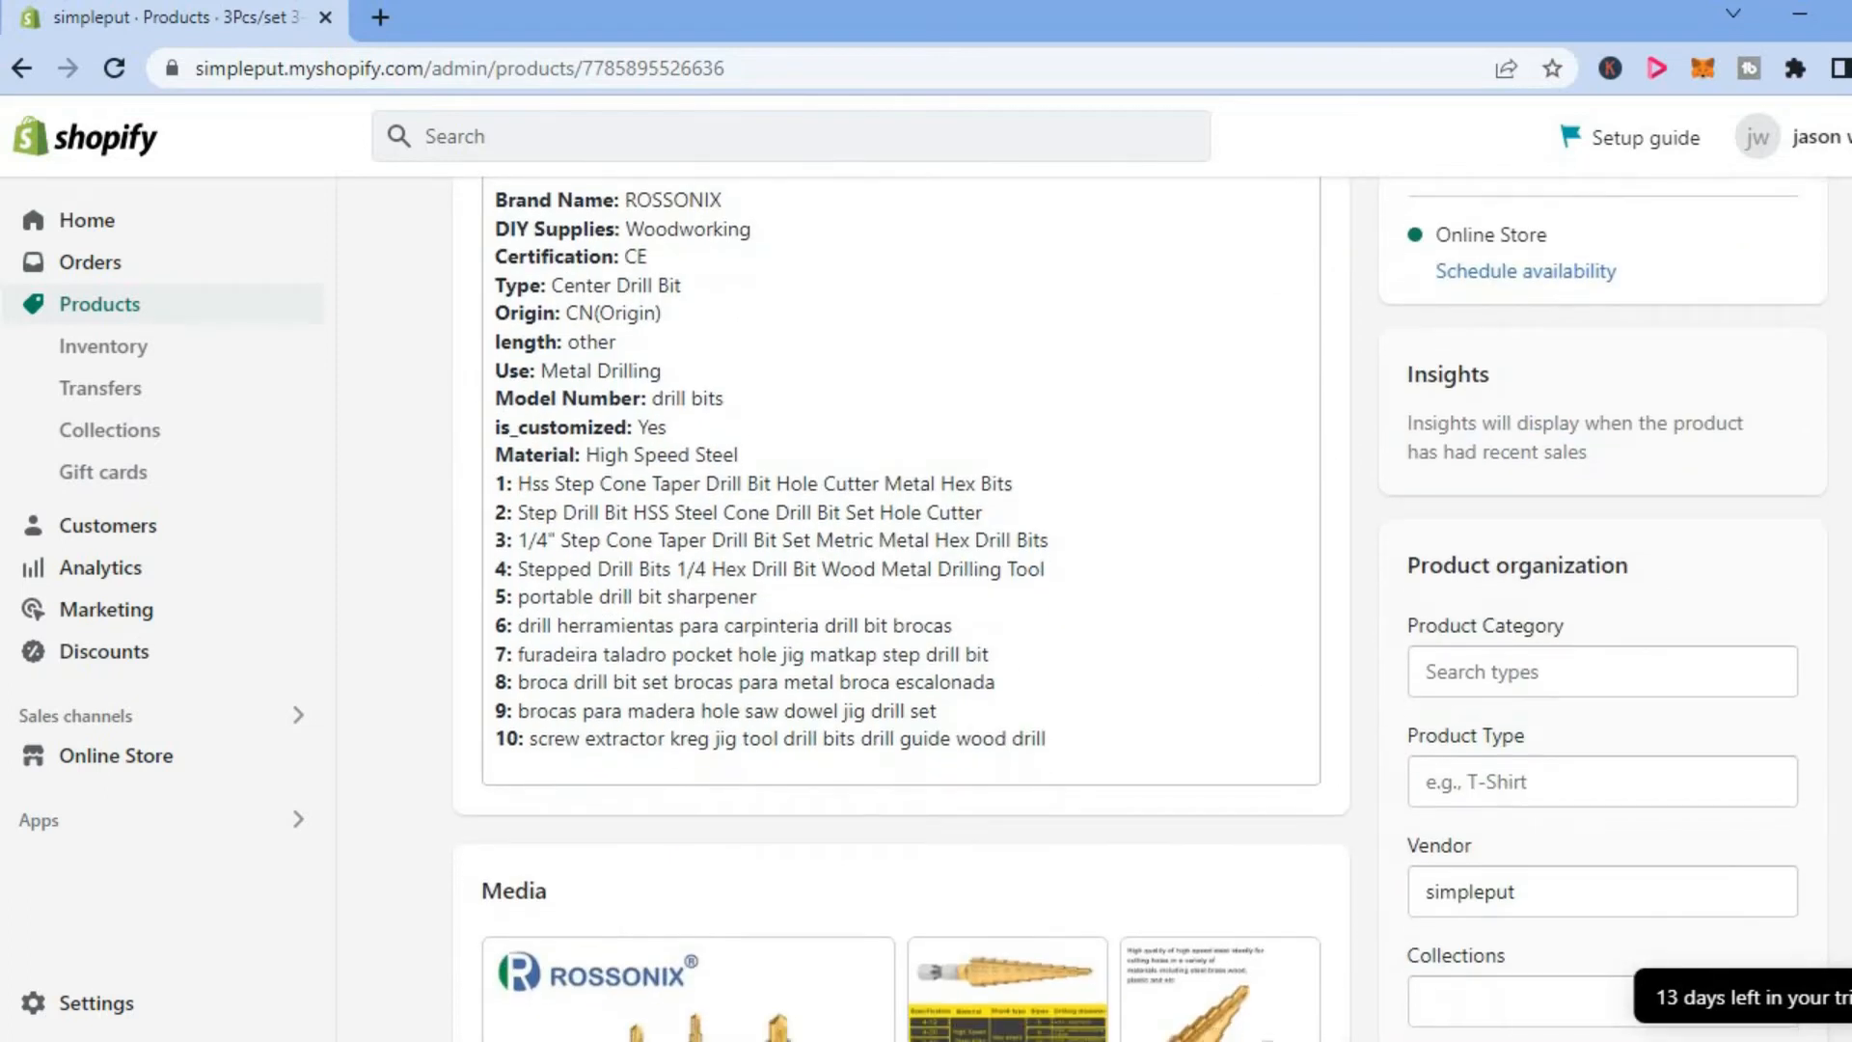
scroll(down, 3)
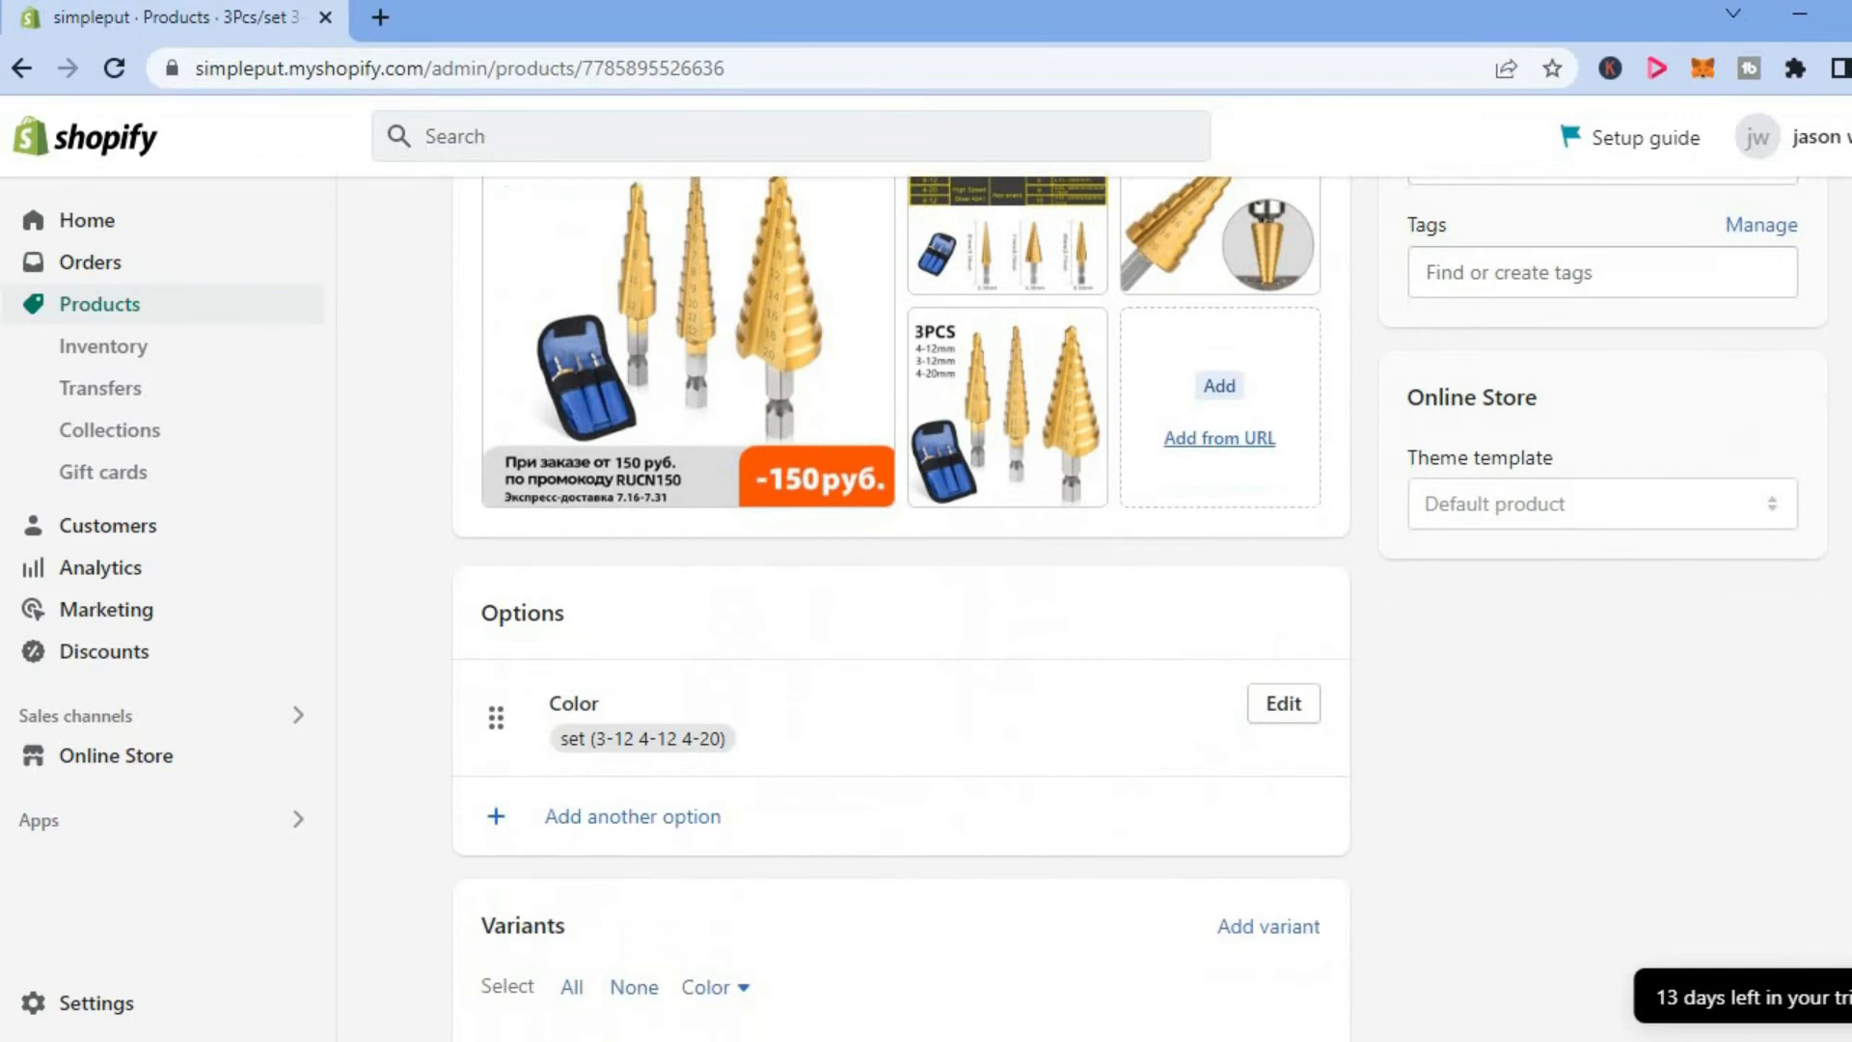
scroll(down, 3)
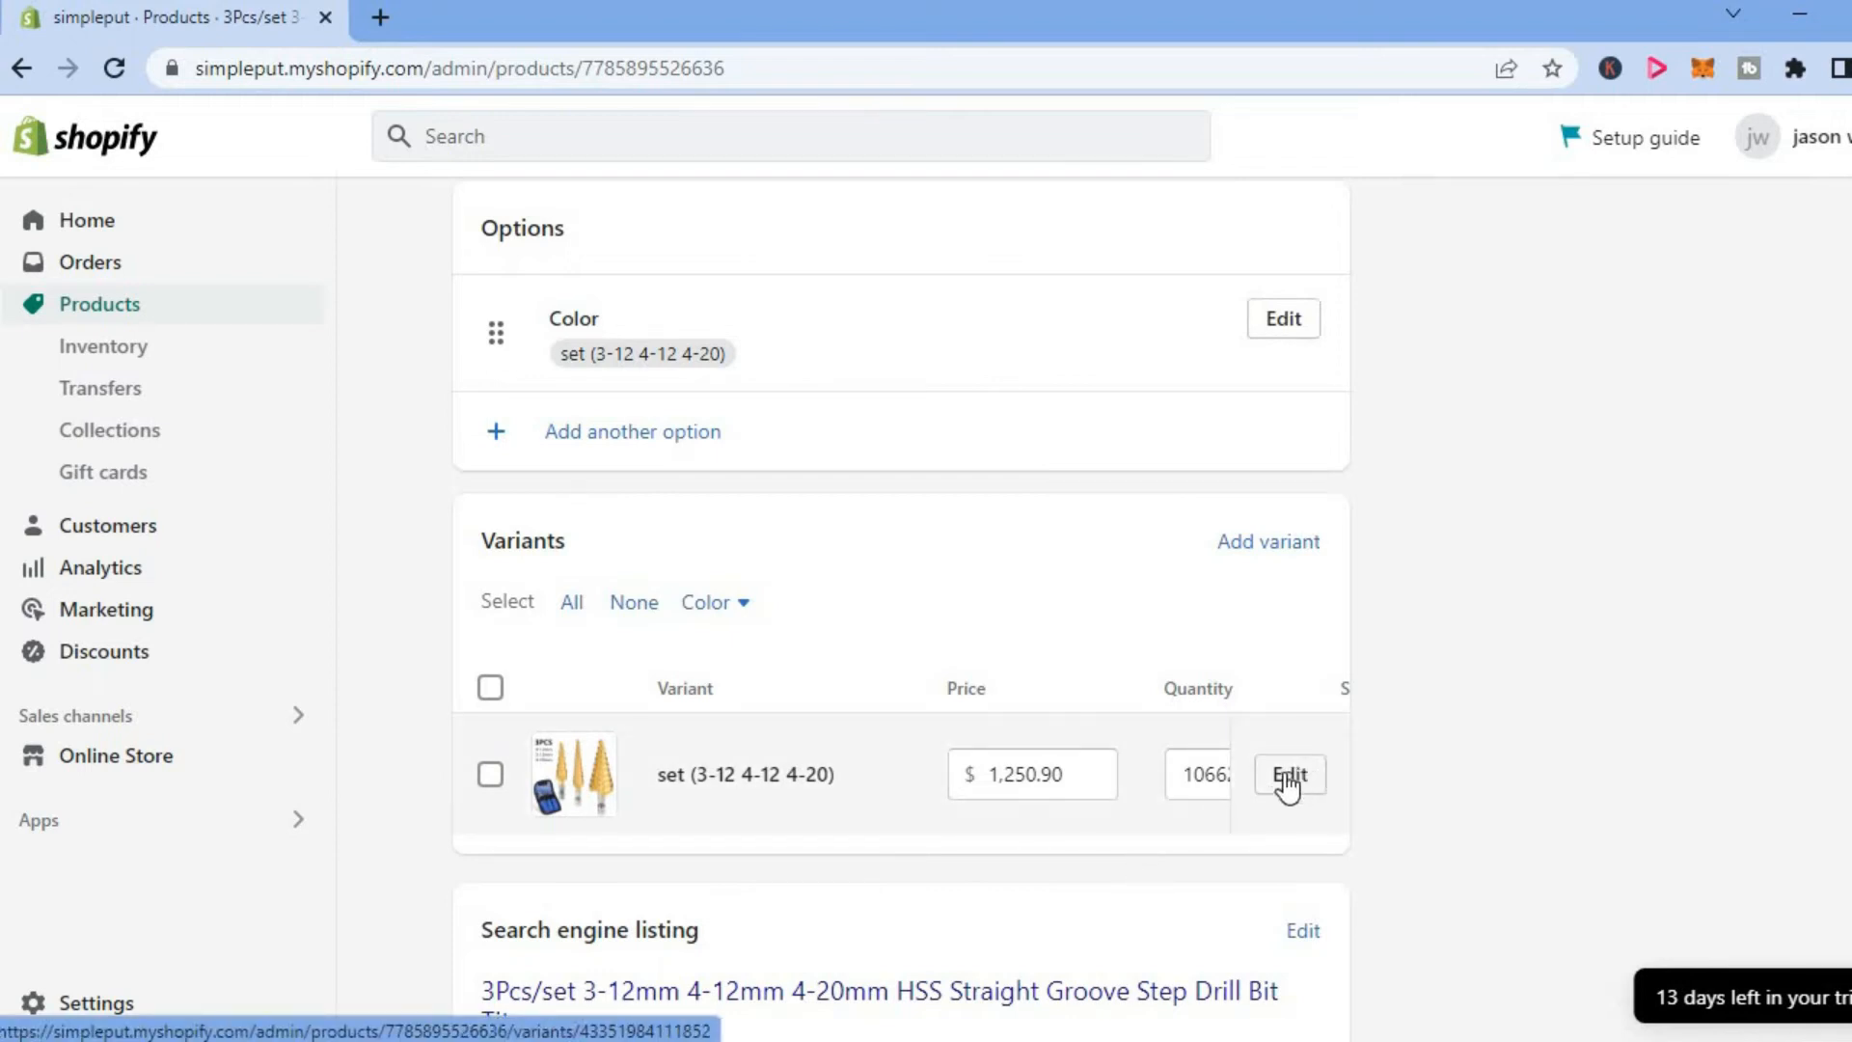
Open the set (3-12 4-12 4-20) variant and scroll to its Inventory section
click(1289, 774)
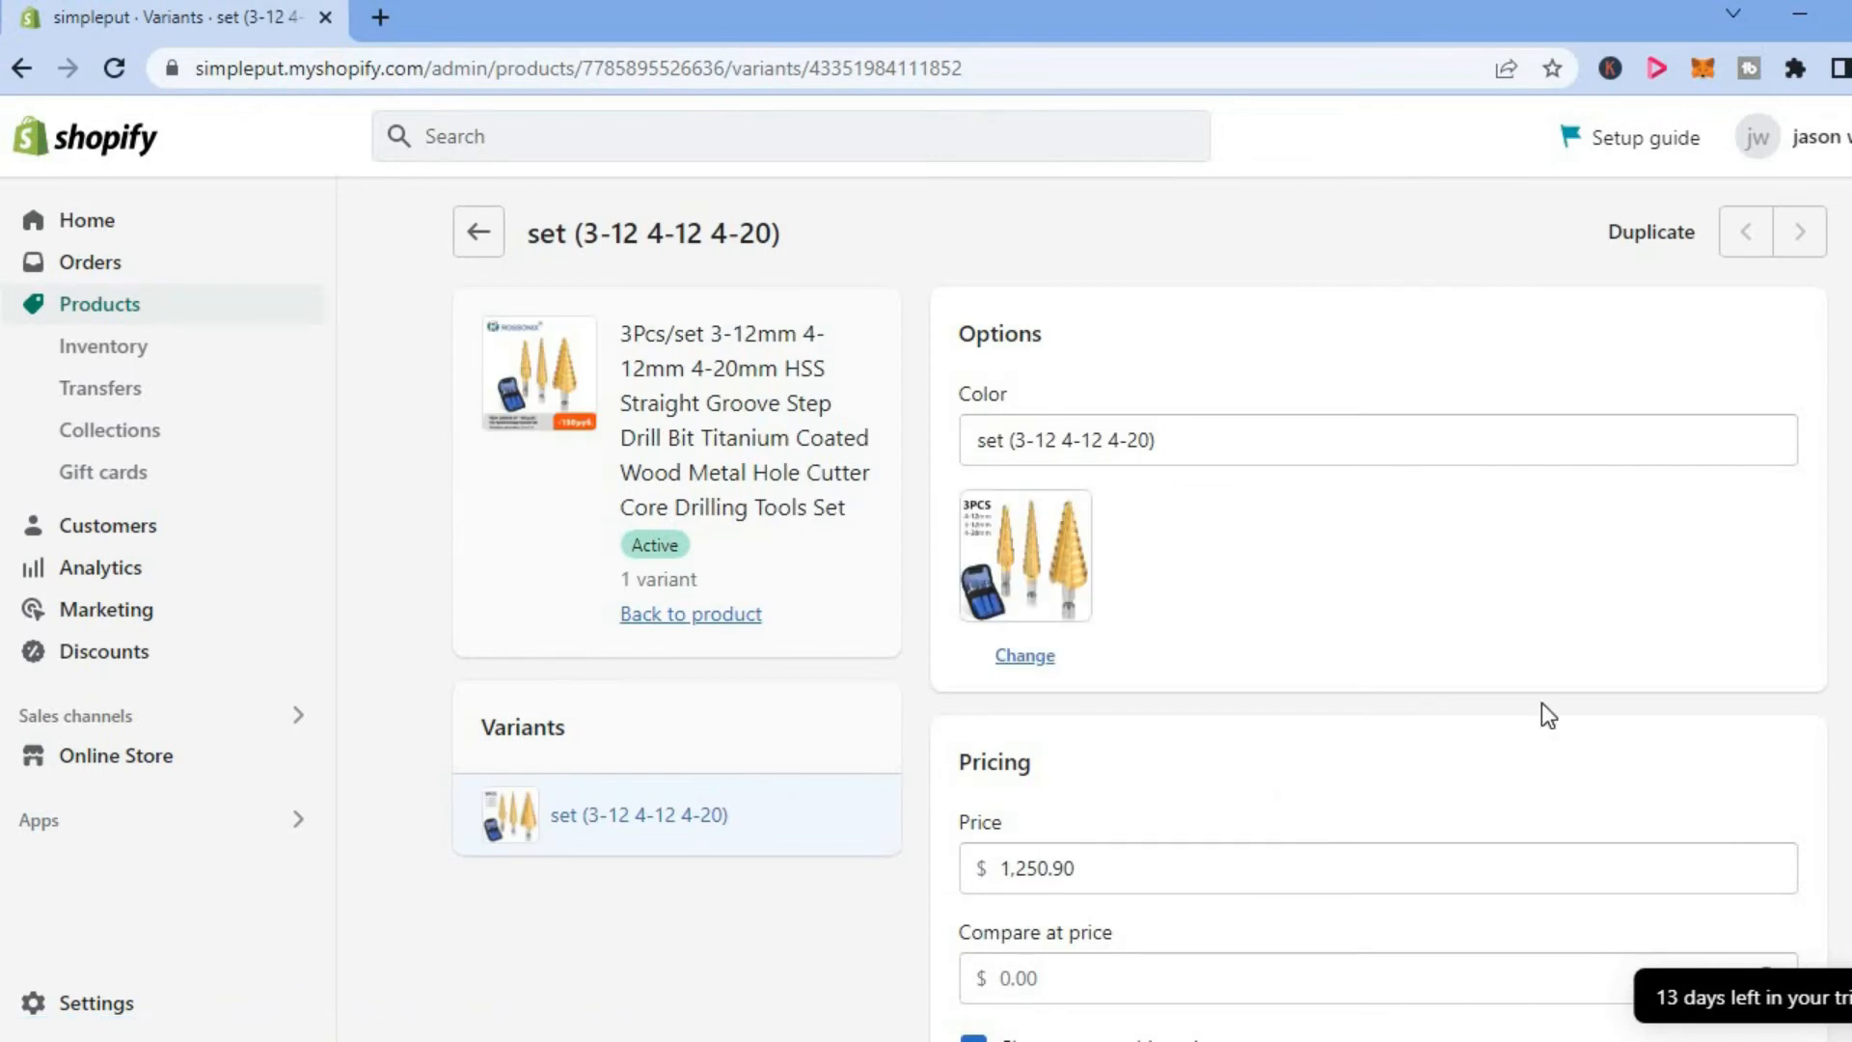
scroll(down, 3)
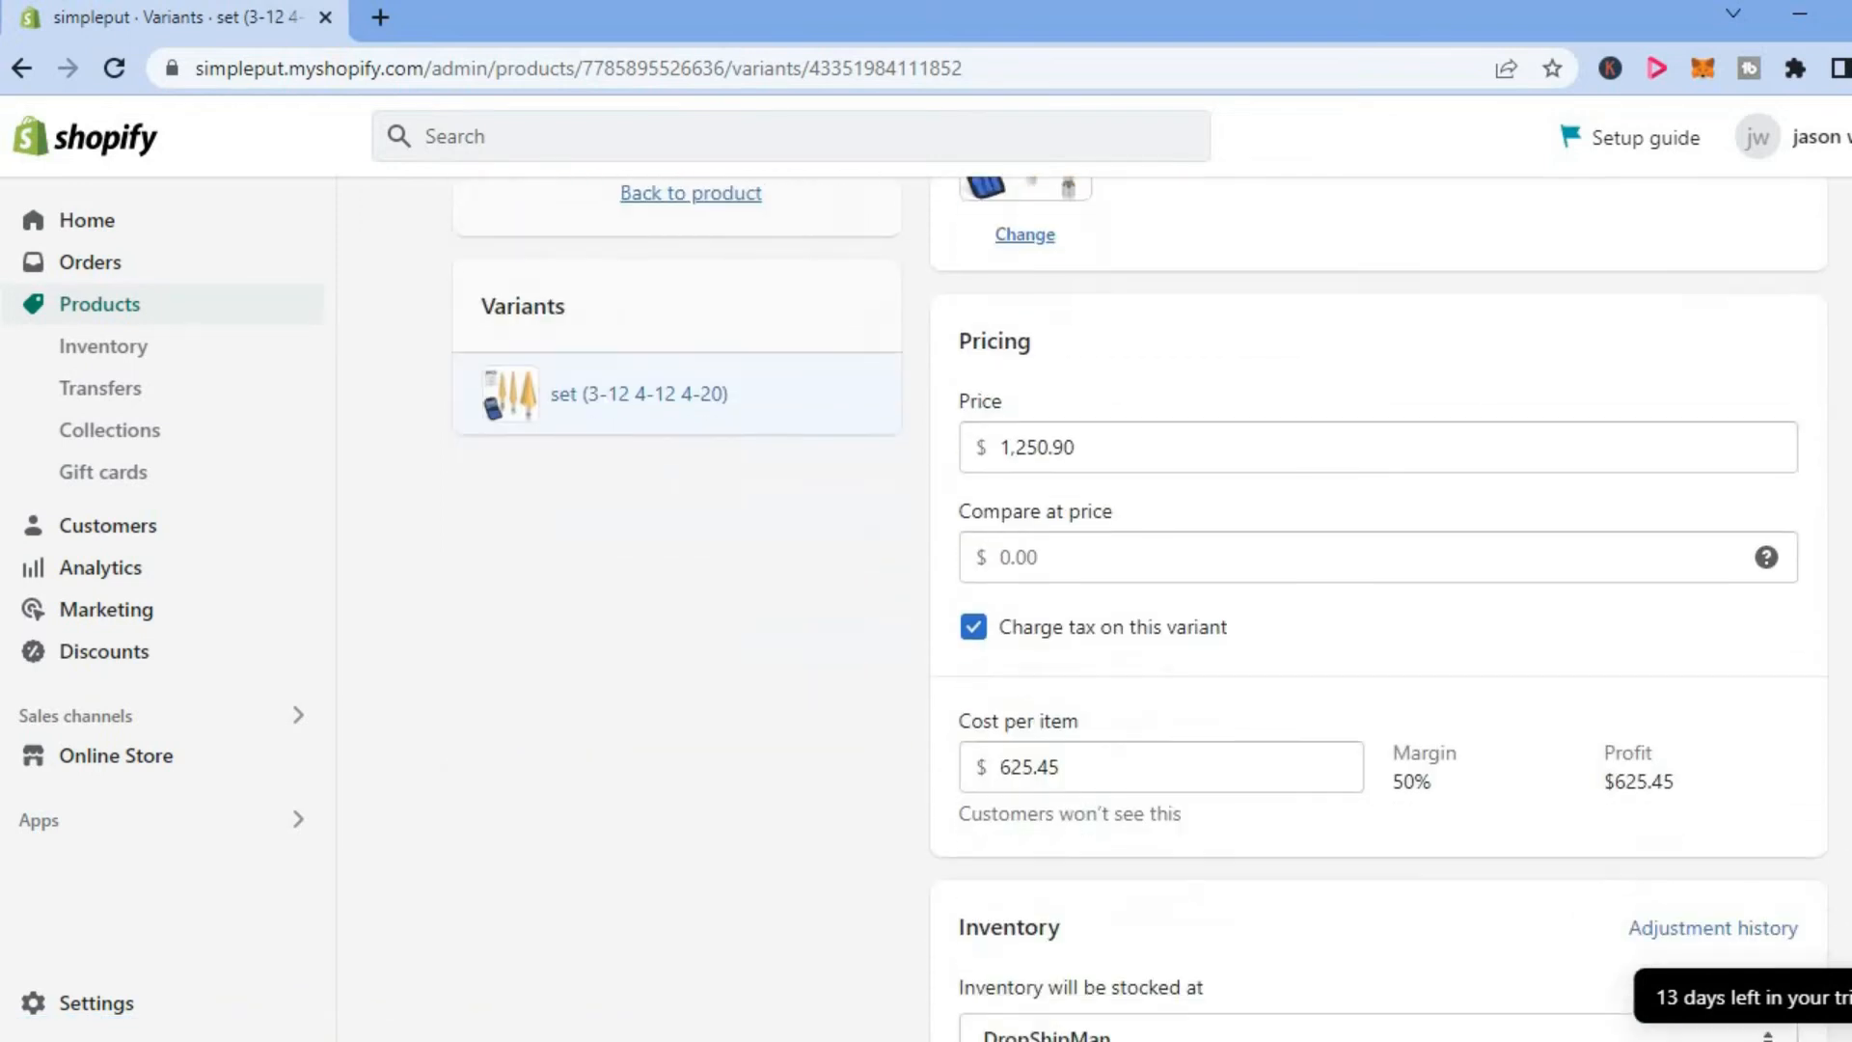
scroll(down, 3)
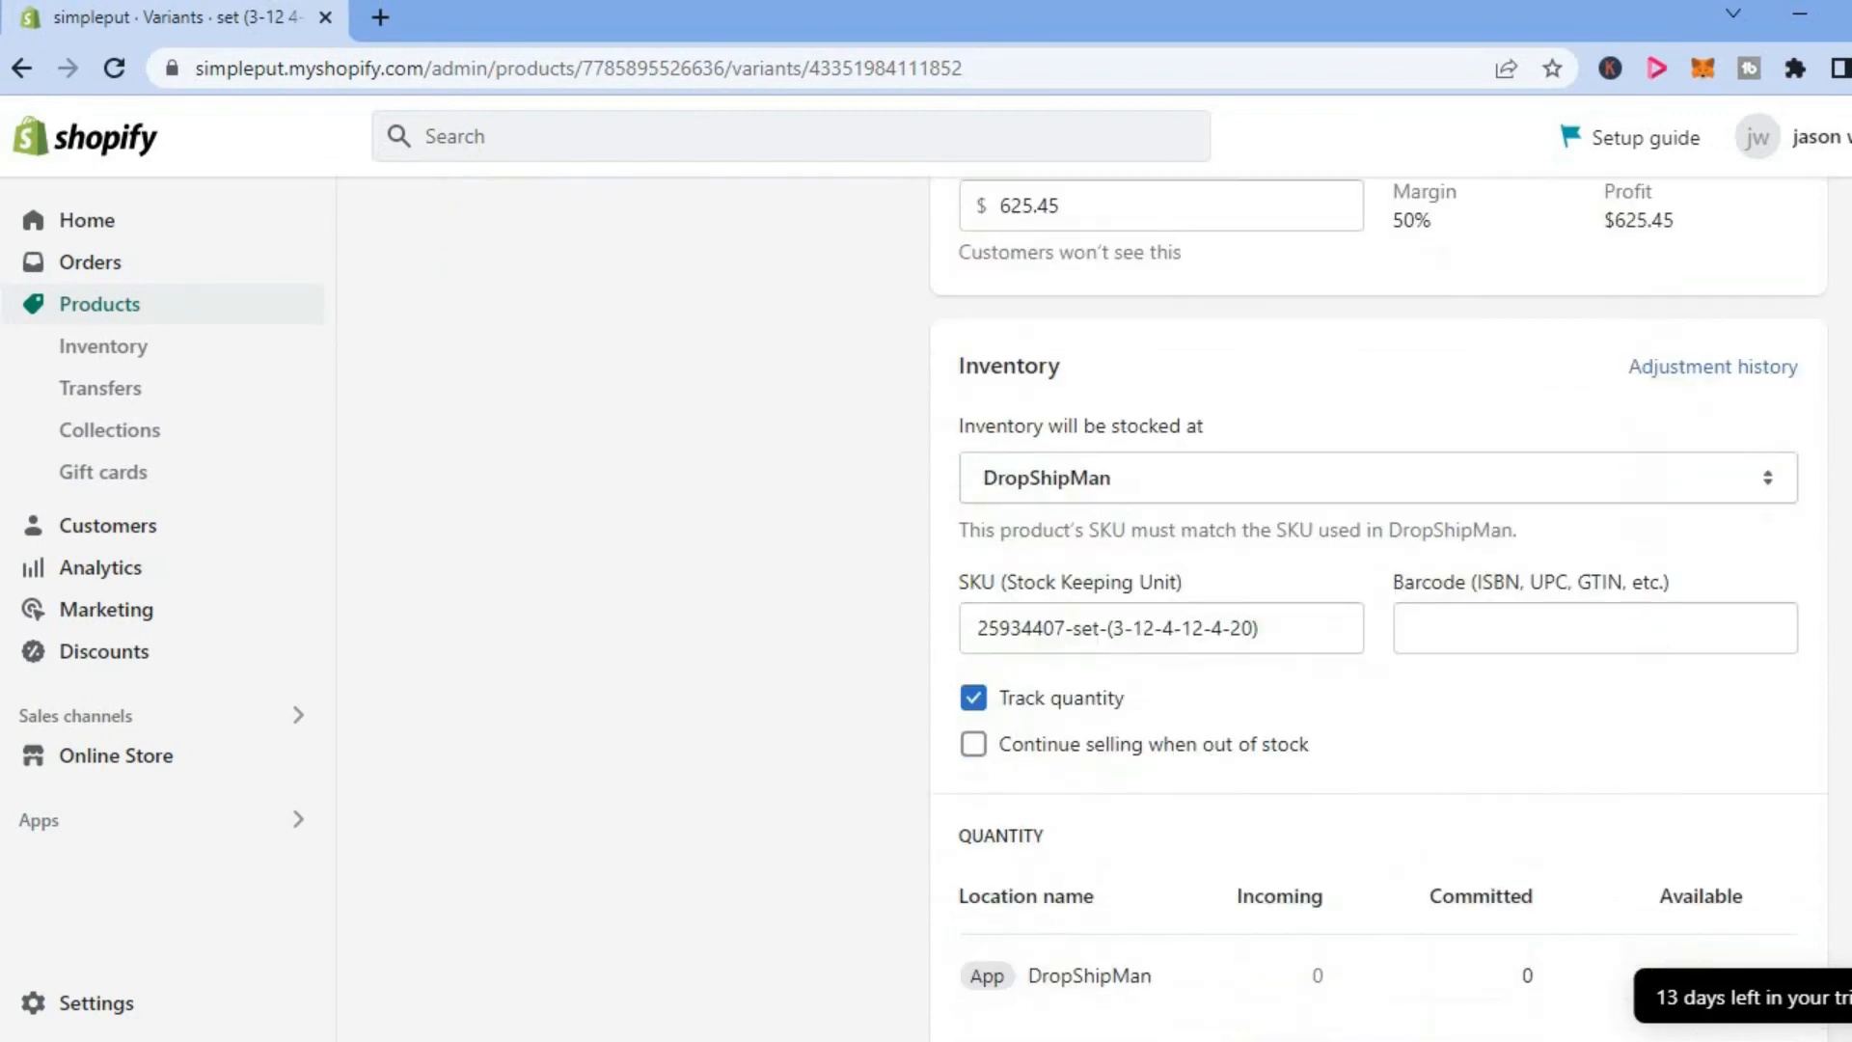
scroll(down, 3)
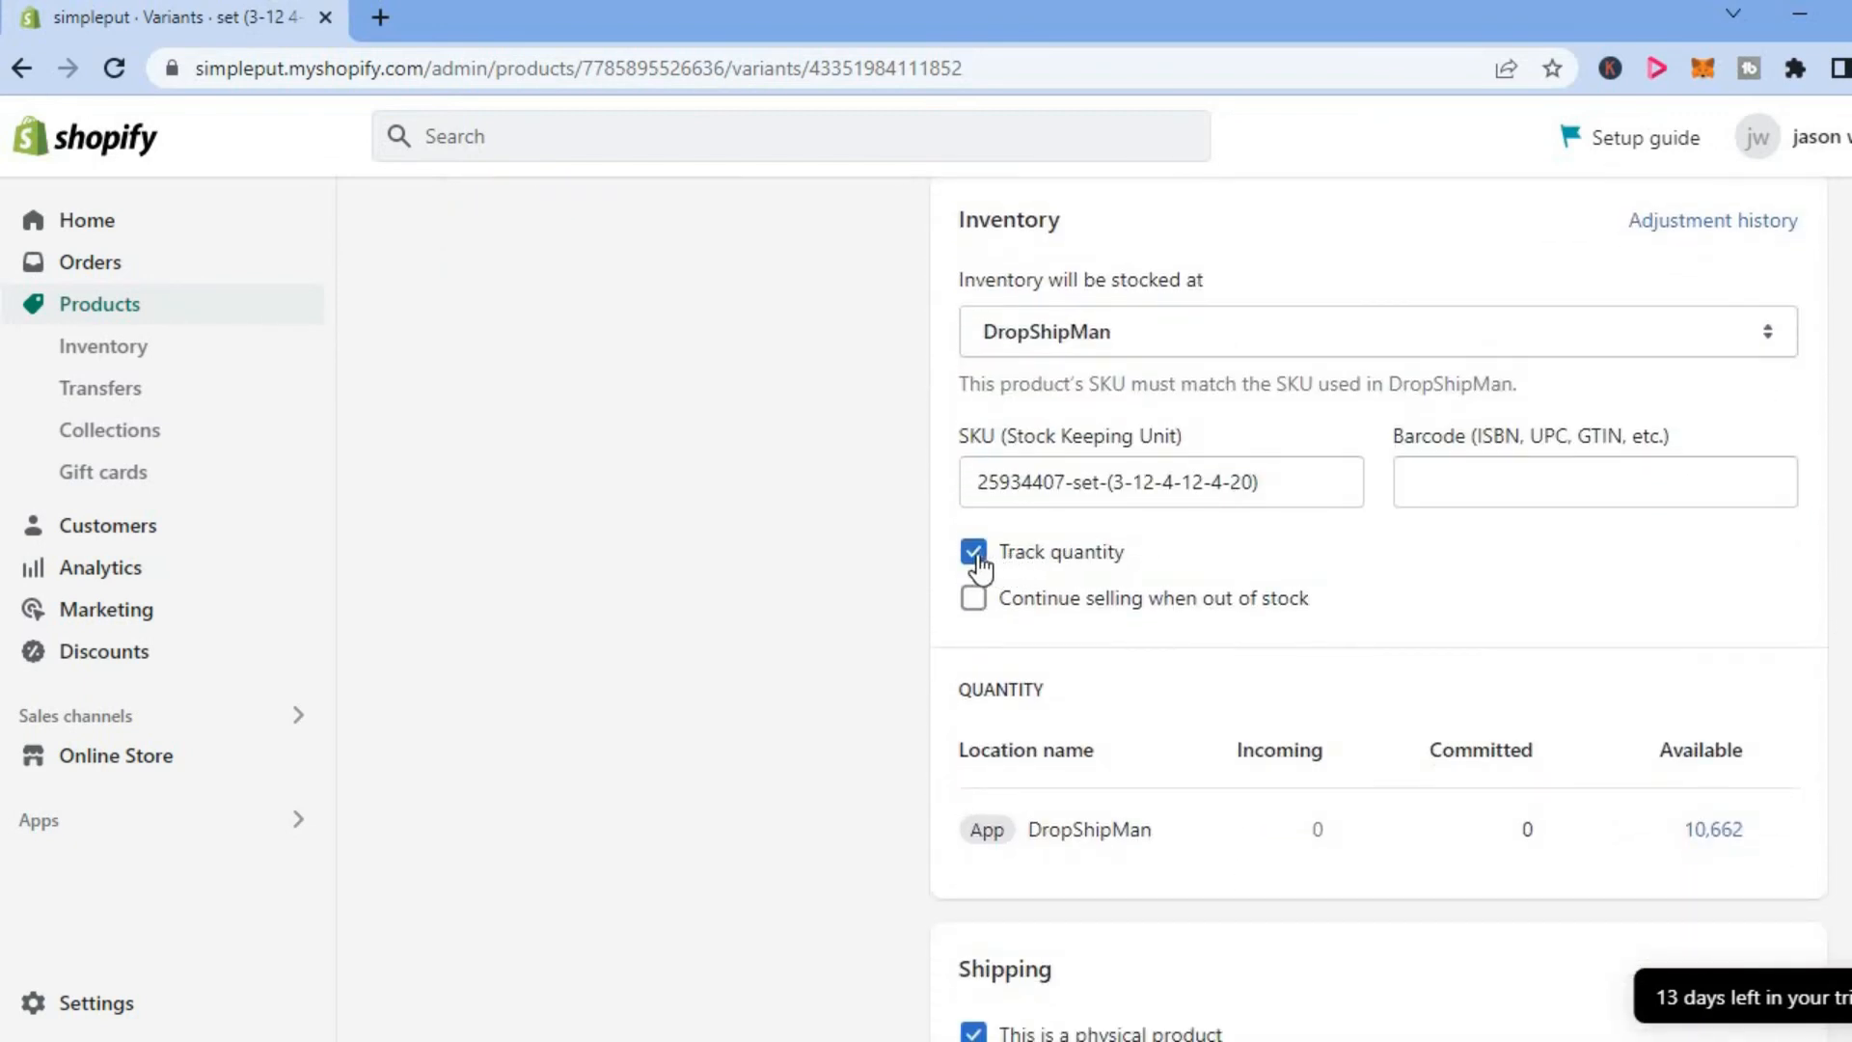
Uncheck Track quantity and save the variant, confirming 'Variant updated'
click(974, 552)
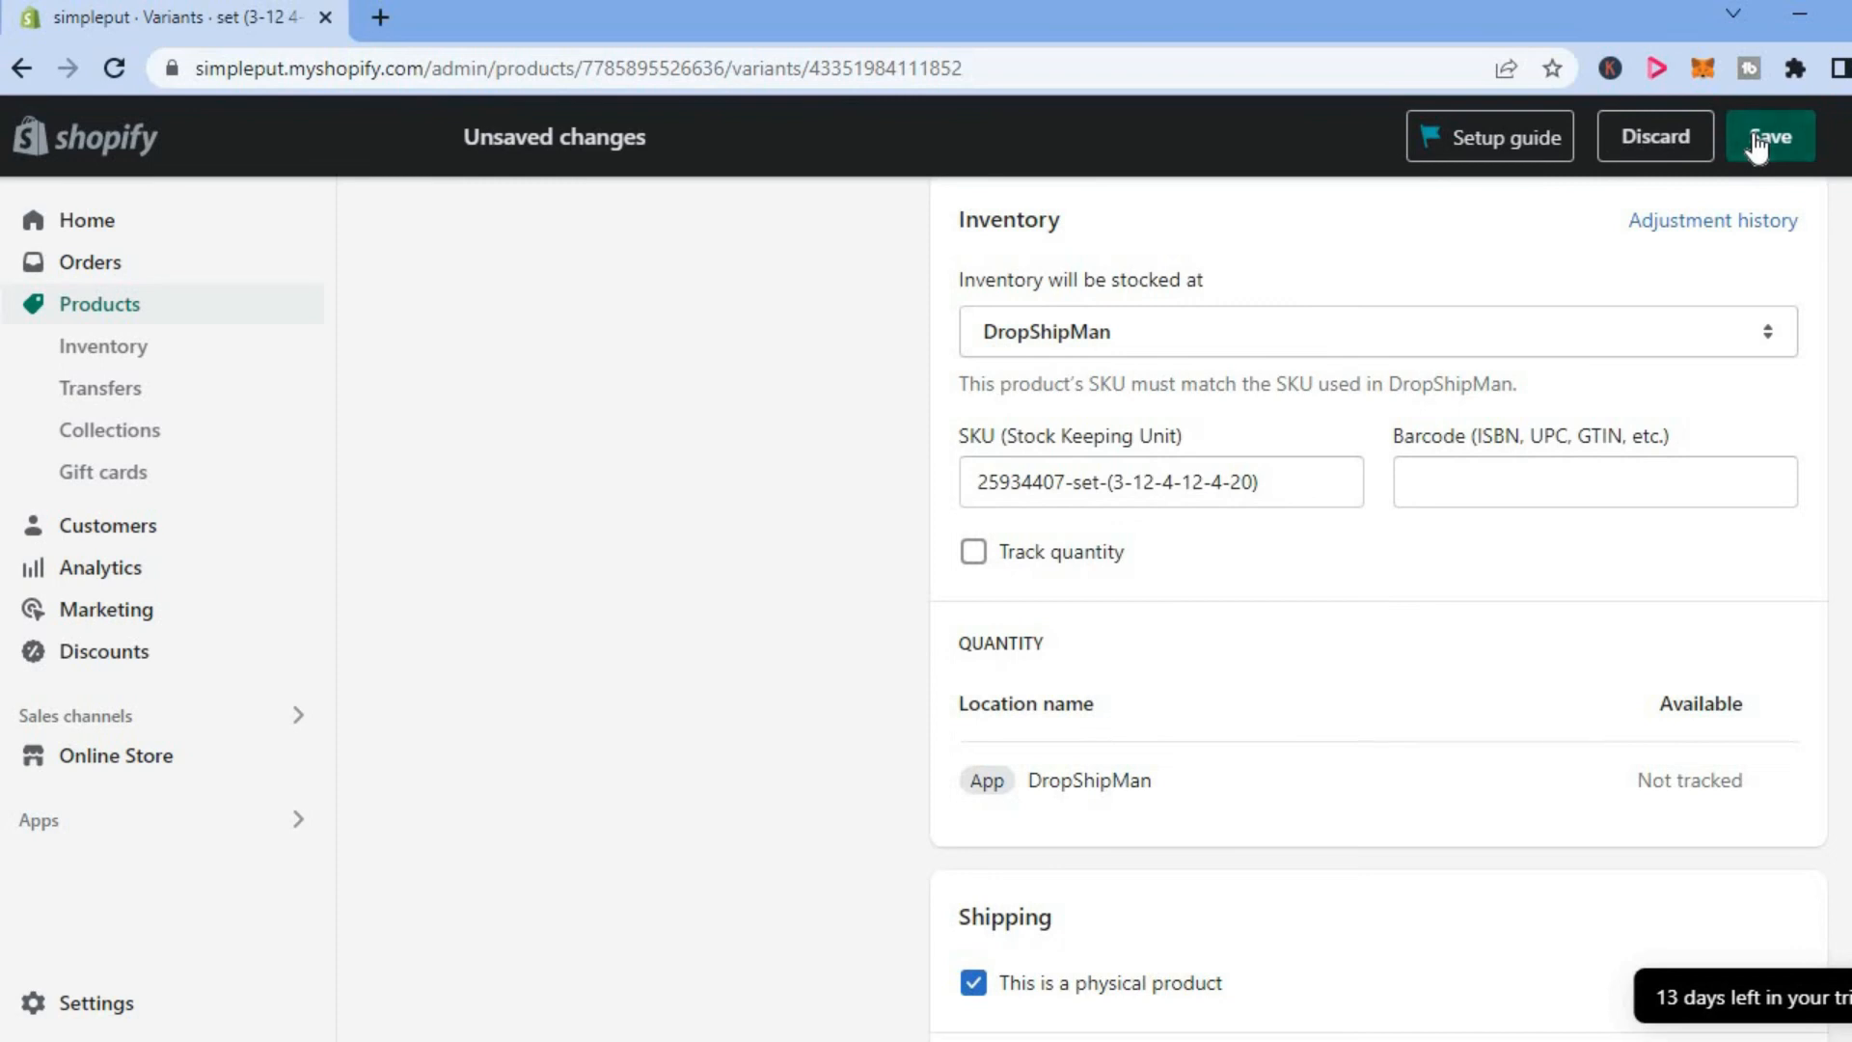
click(1768, 136)
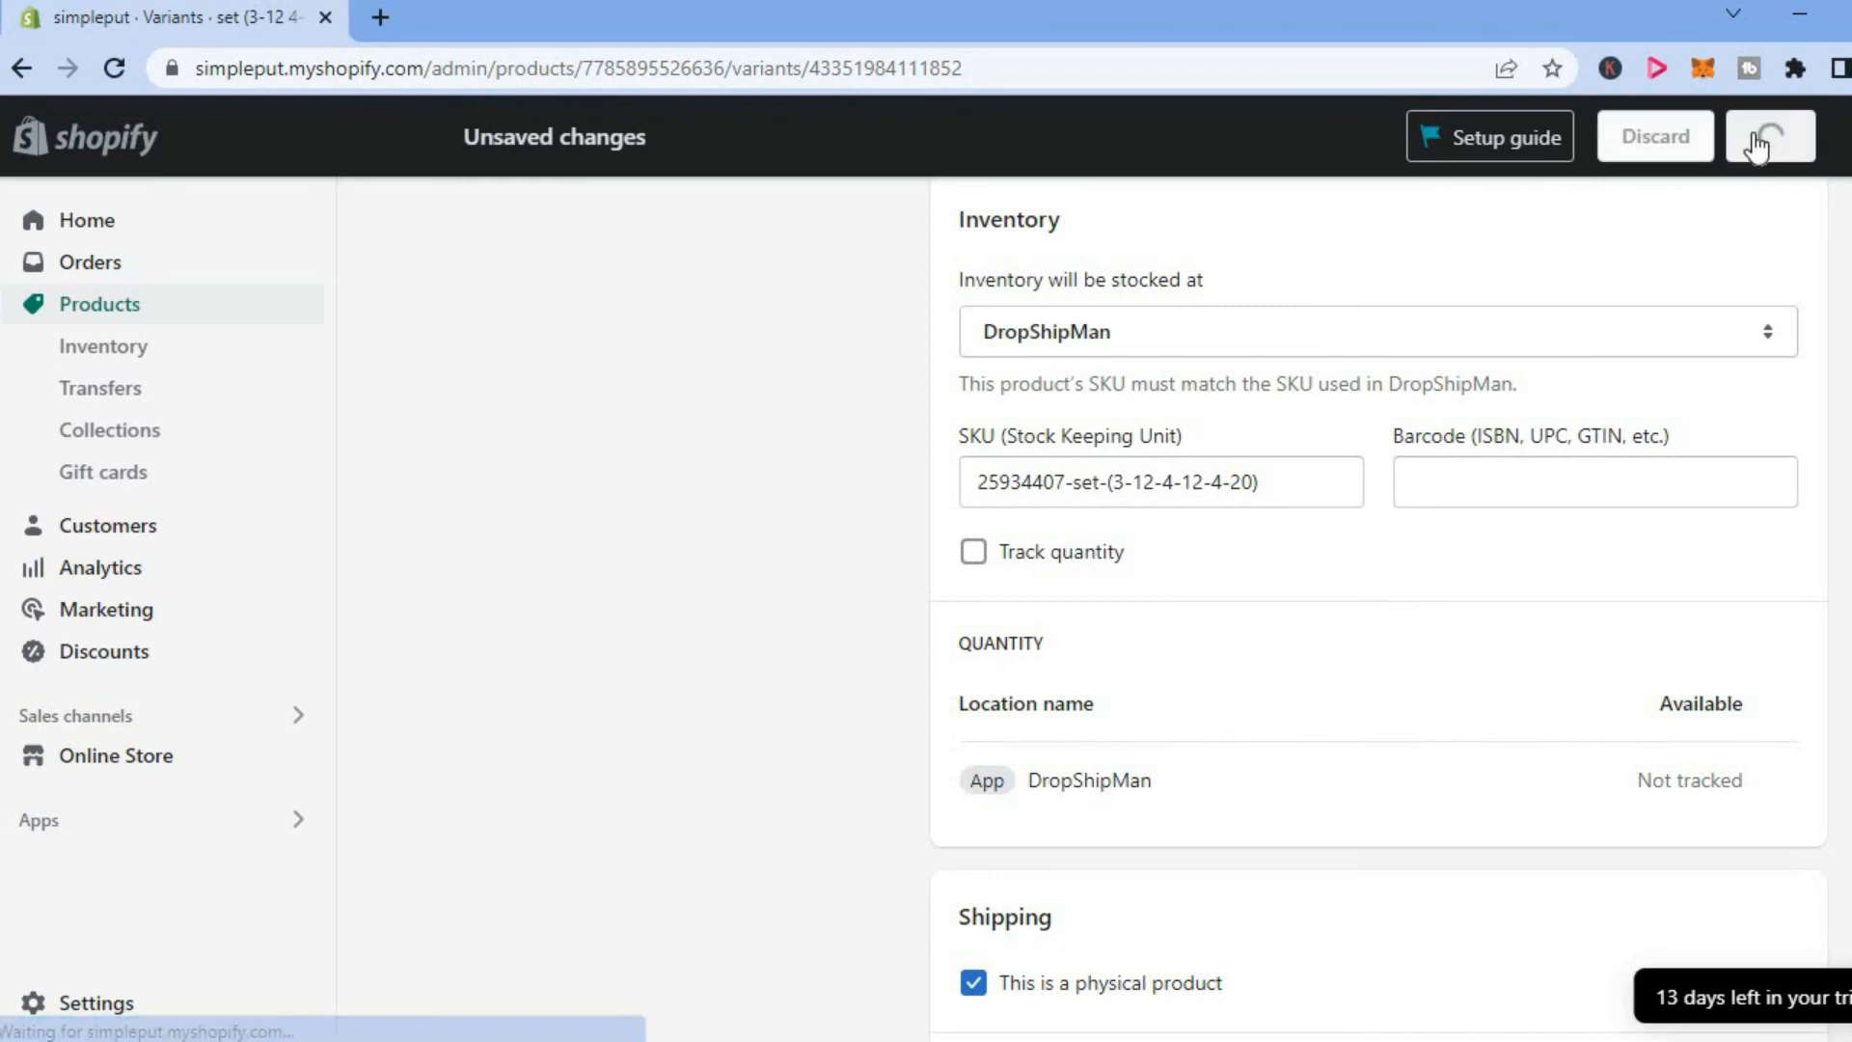
click(1769, 136)
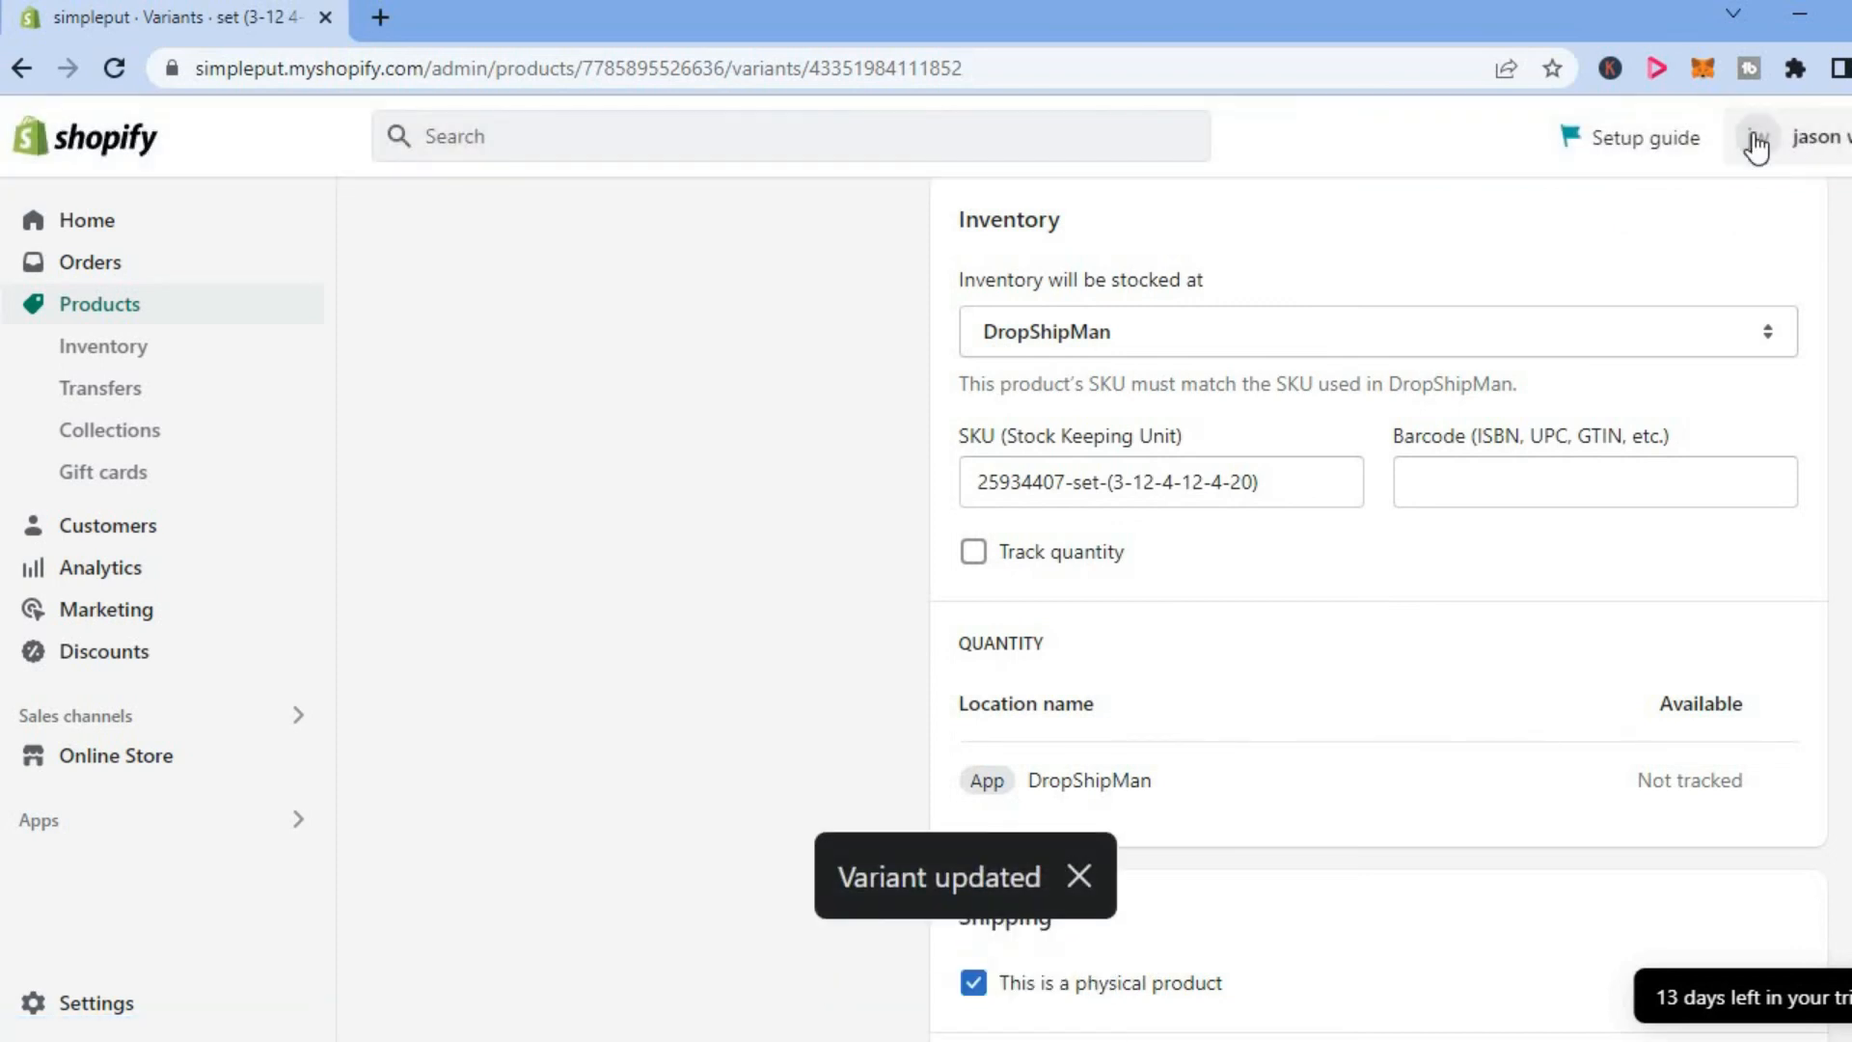